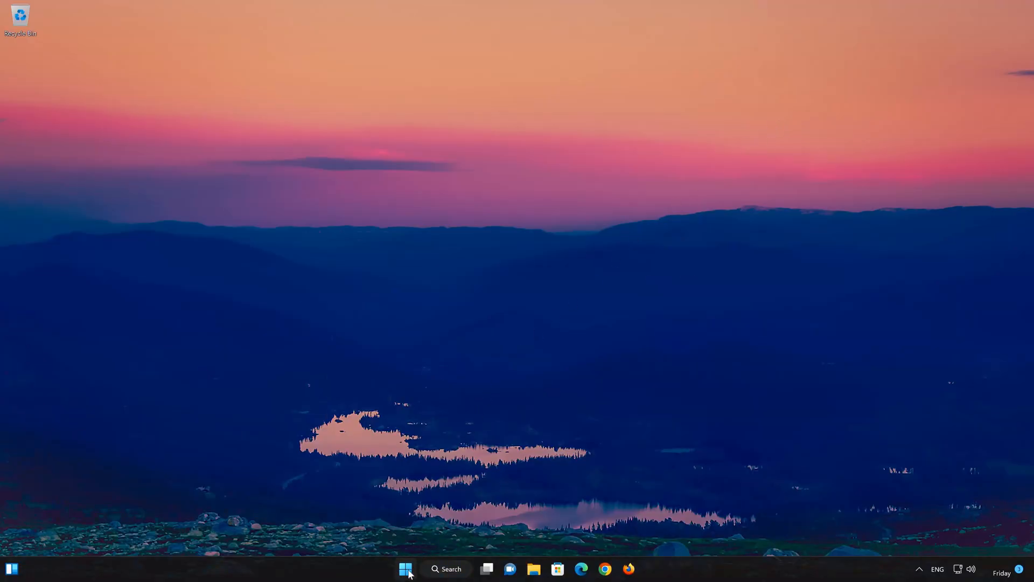
Launch the pinned Settings app from the Start menu.
{"action": "left_click", "coordinate": [405, 569]}
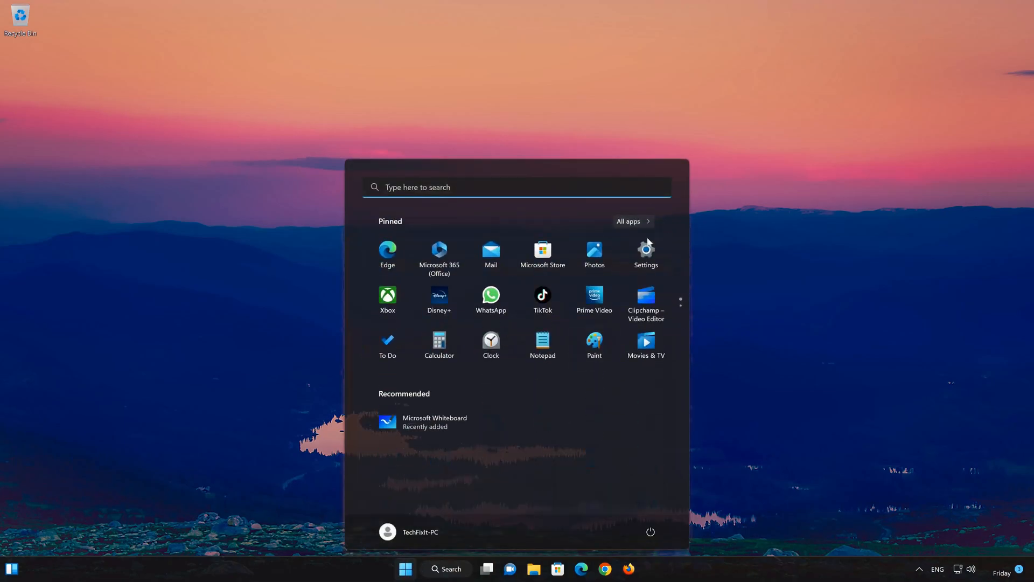
{"action": "mouse_move", "coordinate": [646, 254]}
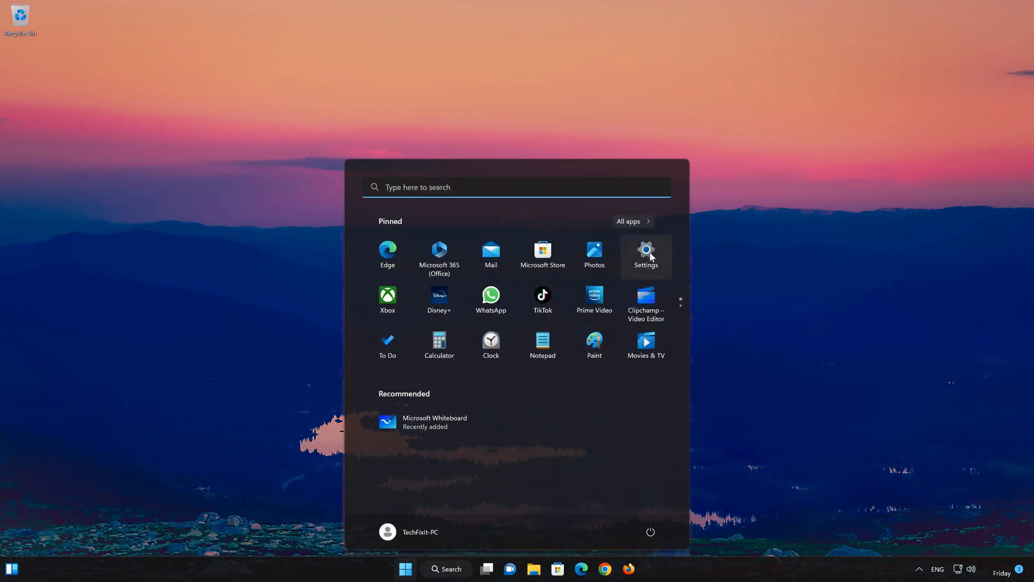
{"action": "left_click", "coordinate": [645, 251]}
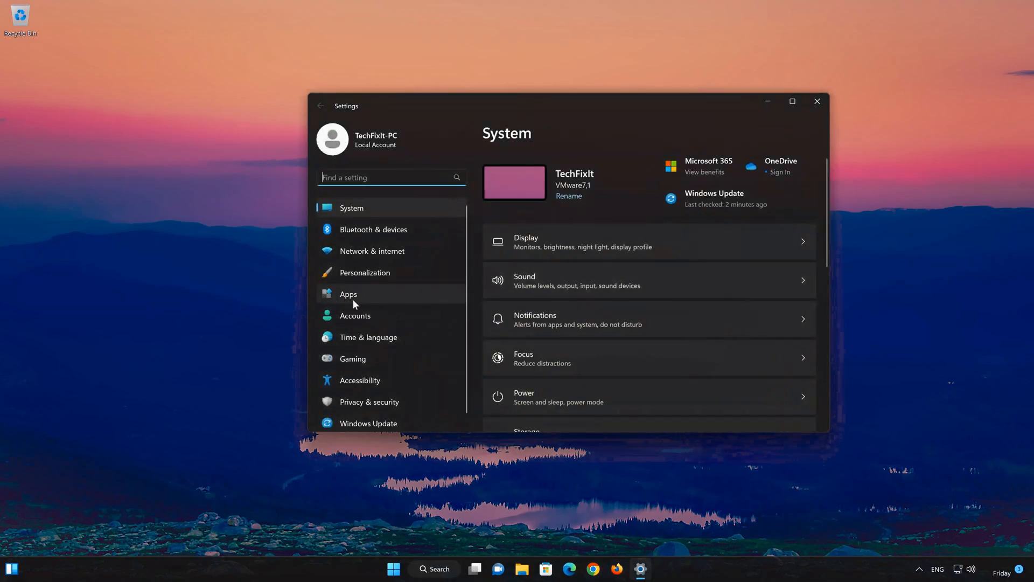
Go to Apps > Installed apps and scroll down to Microsoft Whiteboard.
{"action": "left_click", "coordinate": [349, 294]}
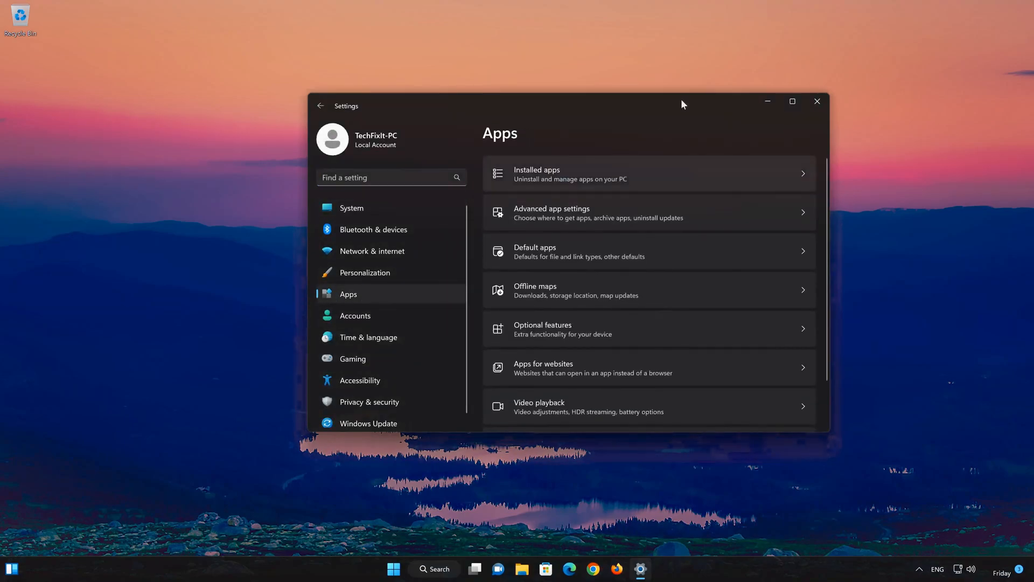
{"action": "mouse_move", "coordinate": [575, 178]}
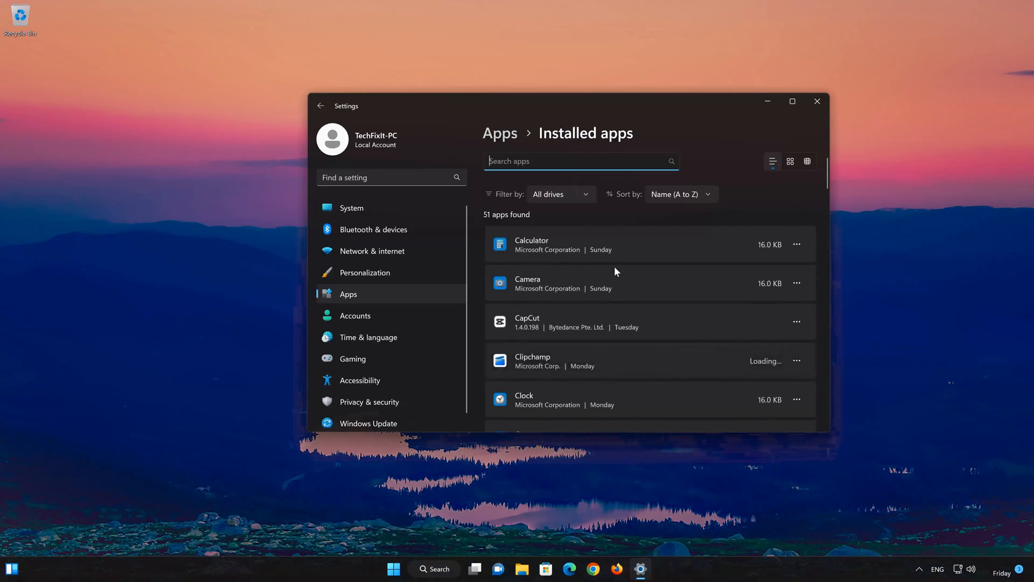
{"action": "scroll", "scroll_direction": "down", "scroll_amount": 3}
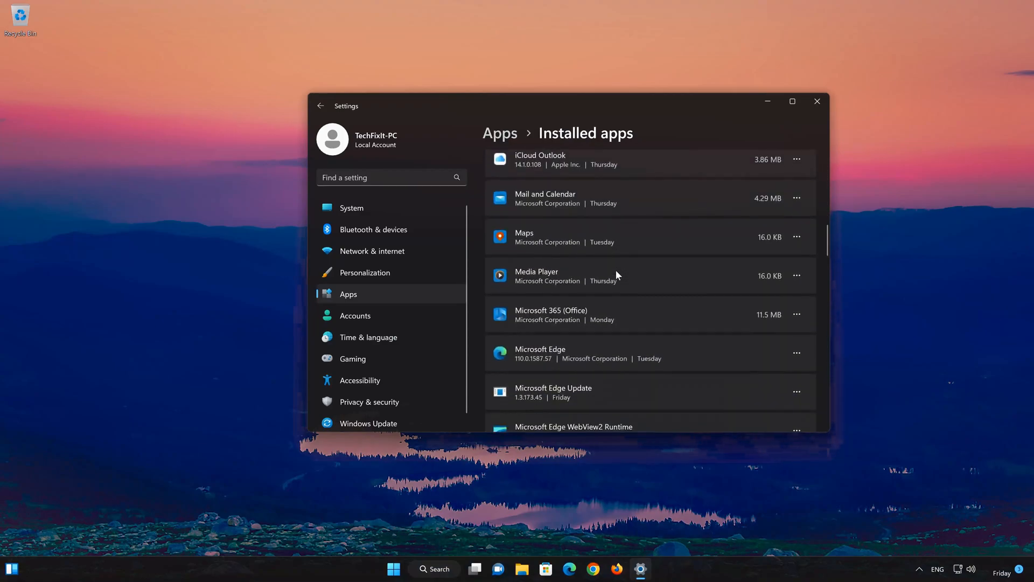
{"action": "scroll", "scroll_direction": "down", "scroll_amount": 3}
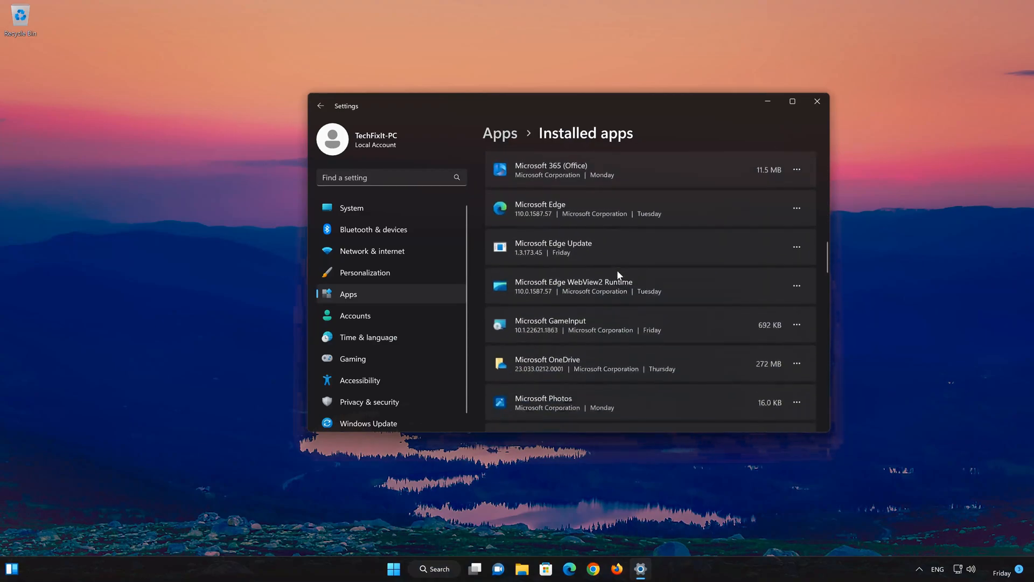
{"action": "scroll", "scroll_direction": "down", "scroll_amount": 3}
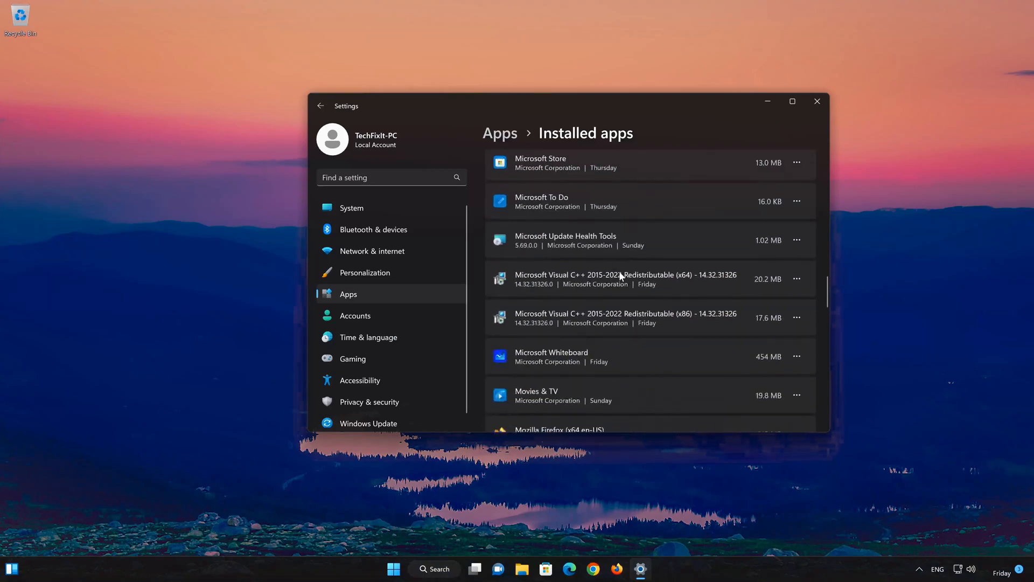
{"action": "scroll", "scroll_direction": "down", "scroll_amount": 3}
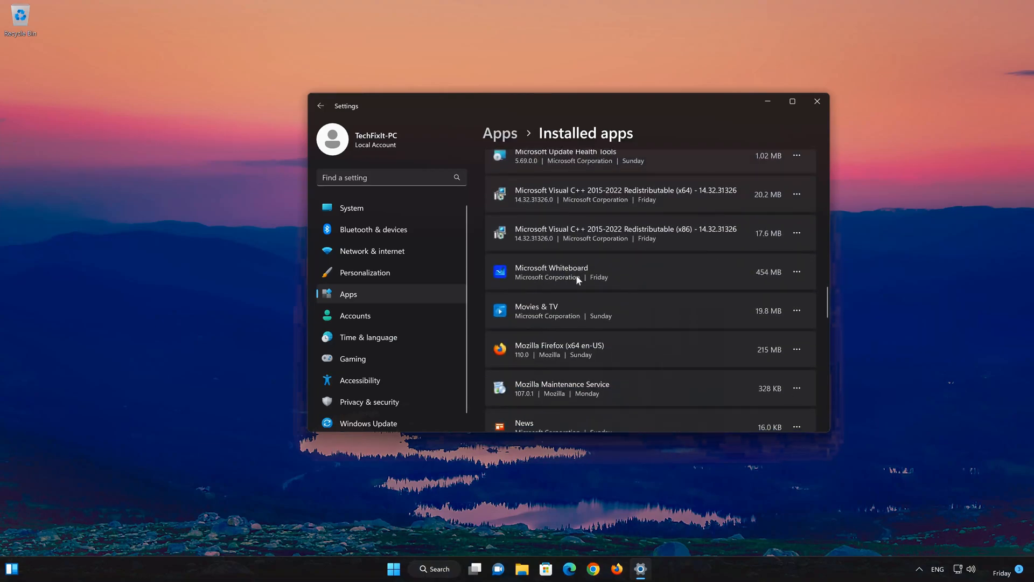
{"action": "mouse_move", "coordinate": [786, 288]}
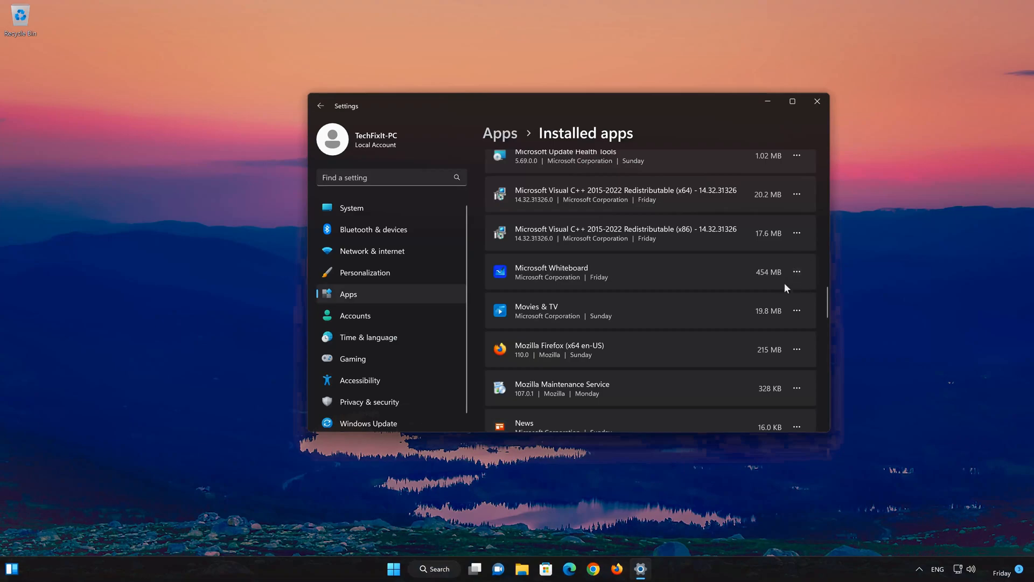
Open Advanced options from Microsoft Whiteboard's three-dot menu.
{"action": "left_click", "coordinate": [796, 271]}
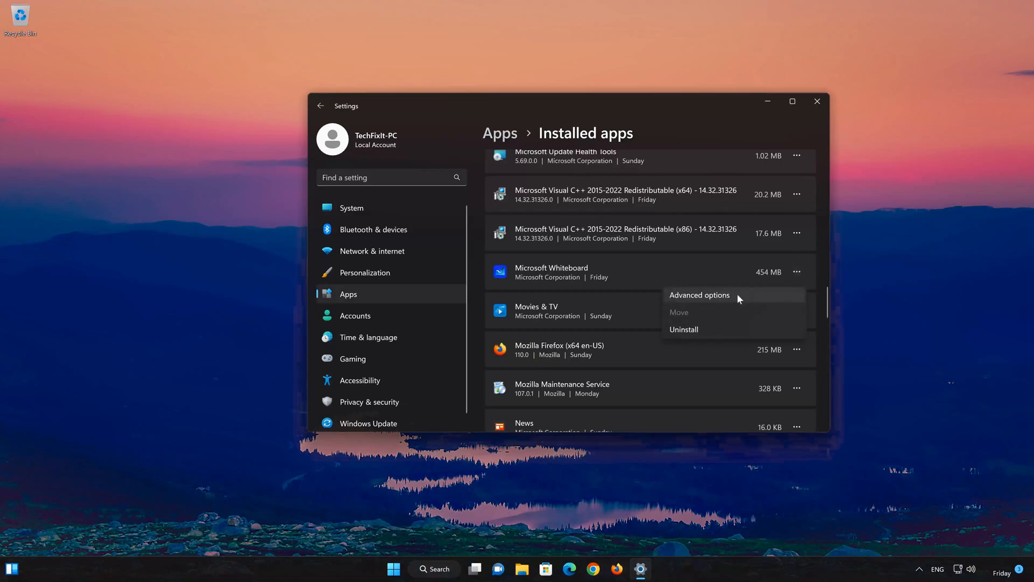
{"action": "mouse_move", "coordinate": [716, 301]}
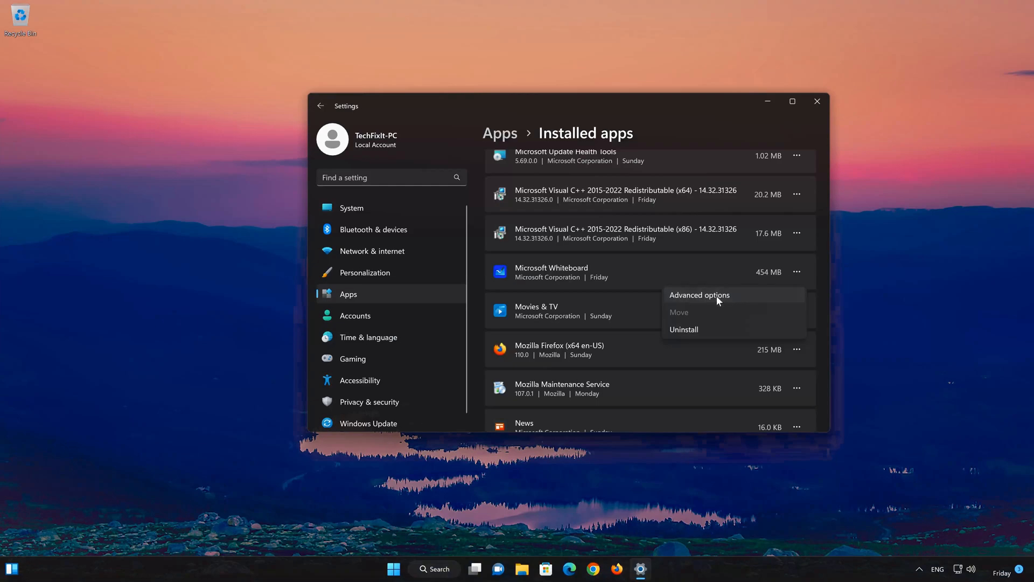
{"action": "left_click", "coordinate": [699, 295]}
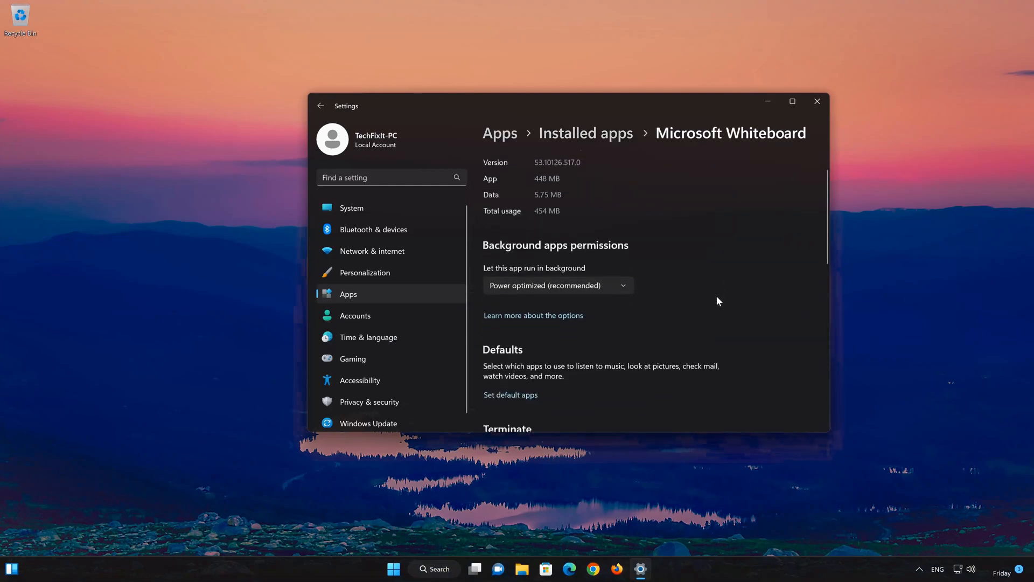
Scroll to the Reset section and run Repair on Microsoft Whiteboard.
{"action": "scroll", "scroll_direction": "down", "scroll_amount": 3}
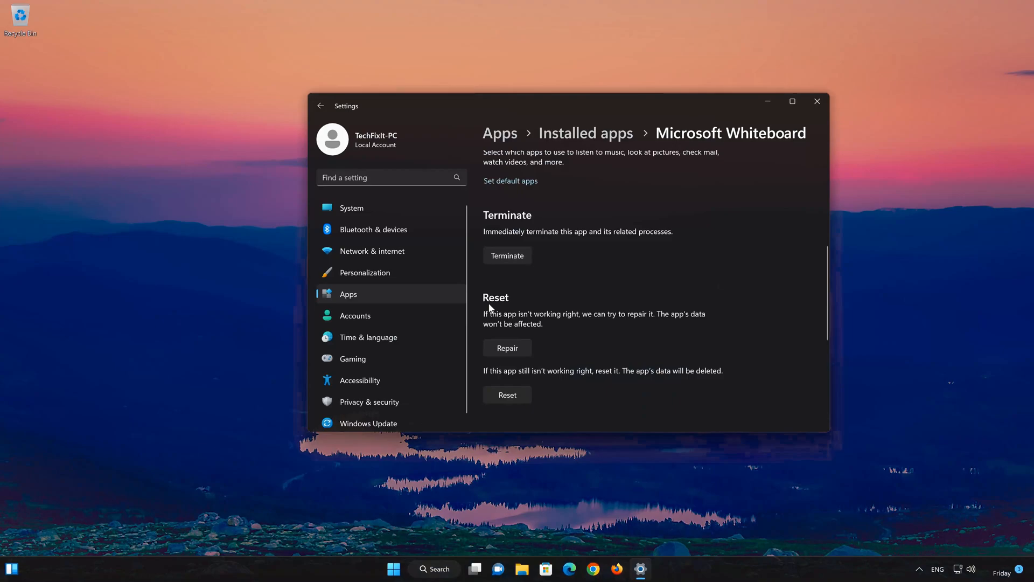
{"action": "scroll", "scroll_direction": "down", "scroll_amount": 3}
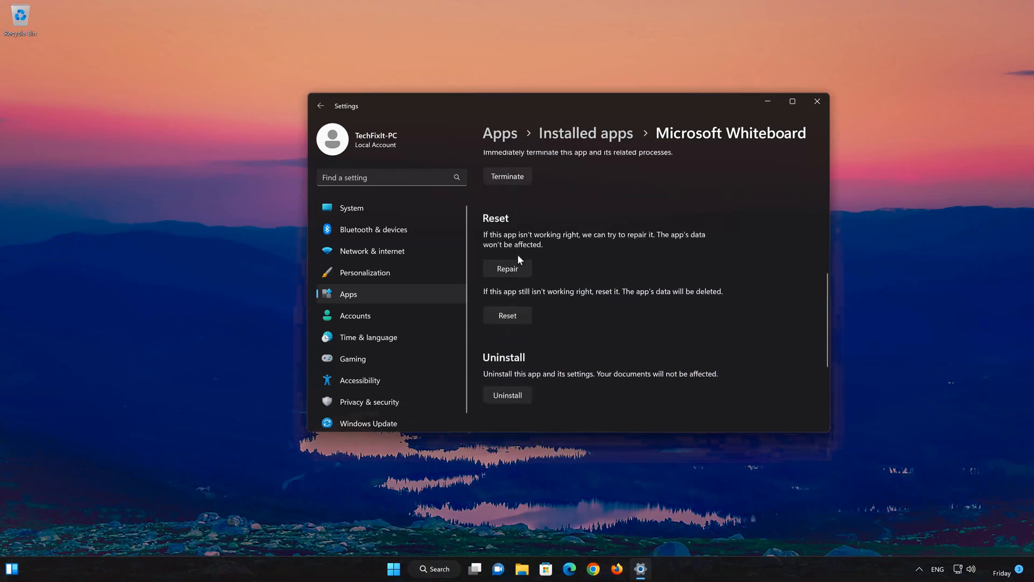
{"action": "scroll", "scroll_direction": "down", "scroll_amount": 3}
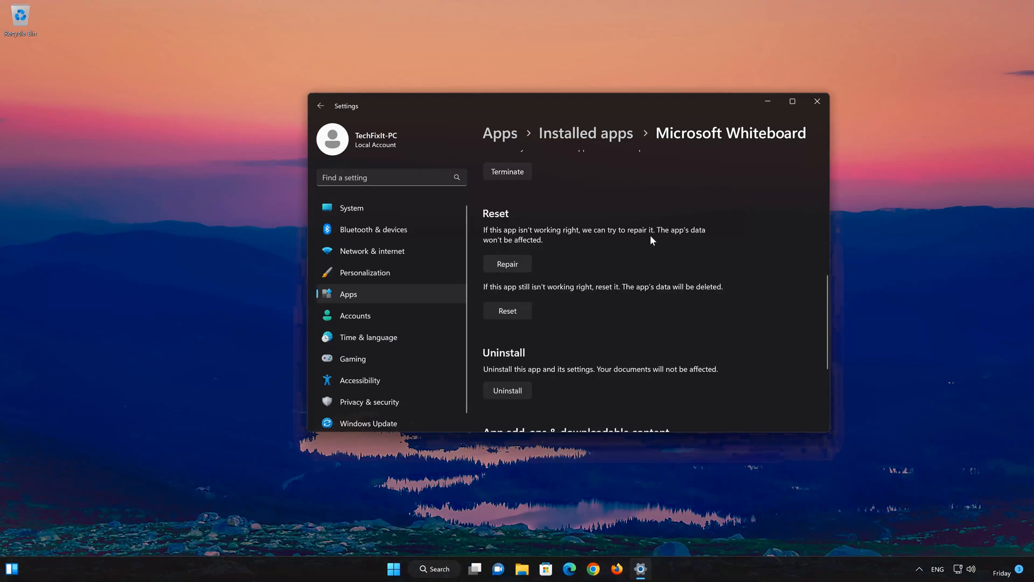
{"action": "mouse_move", "coordinate": [544, 247]}
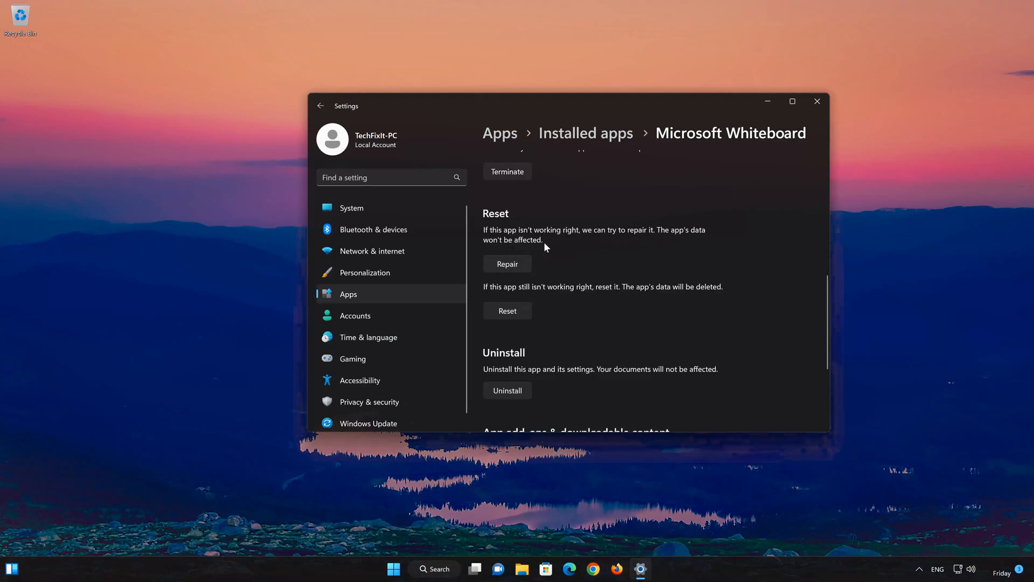
{"action": "mouse_move", "coordinate": [494, 283]}
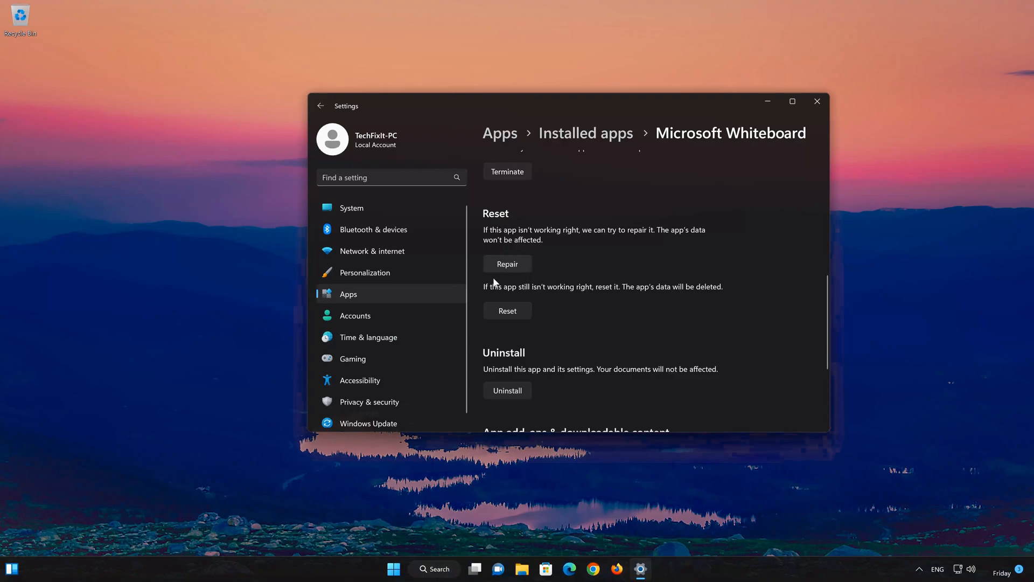
{"action": "left_click", "coordinate": [506, 264]}
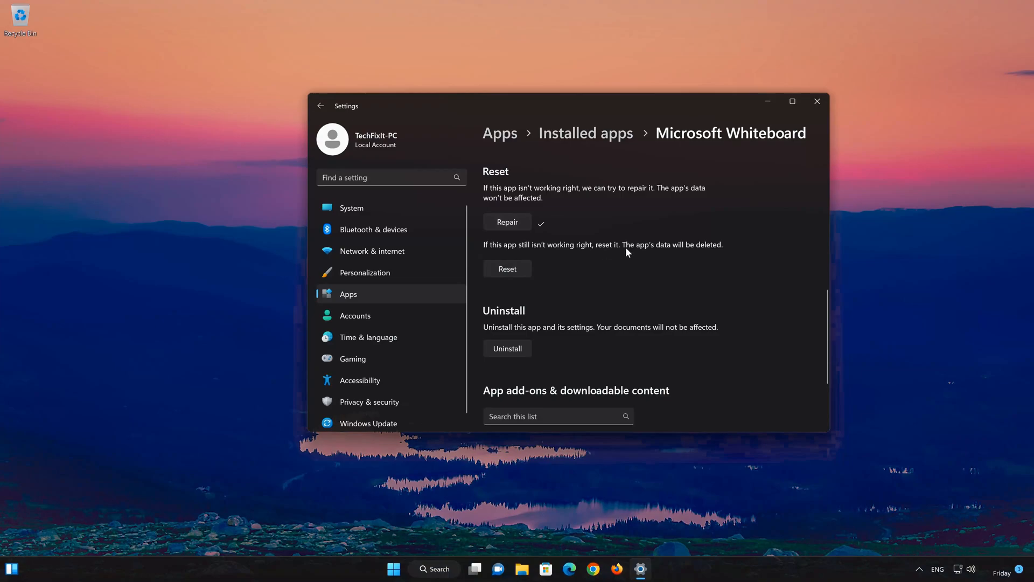
{"action": "mouse_move", "coordinate": [593, 258]}
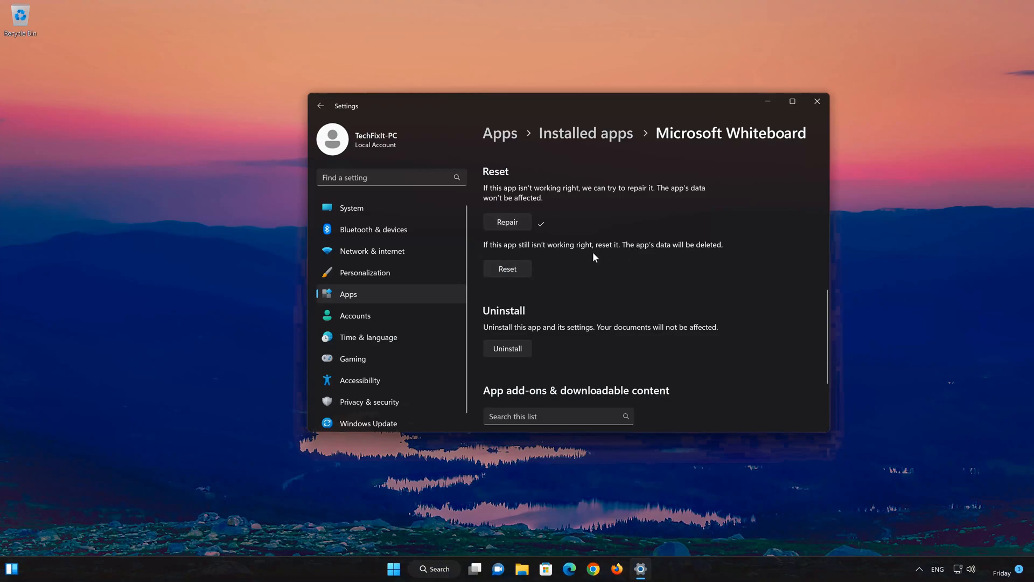
{"action": "mouse_move", "coordinate": [496, 286]}
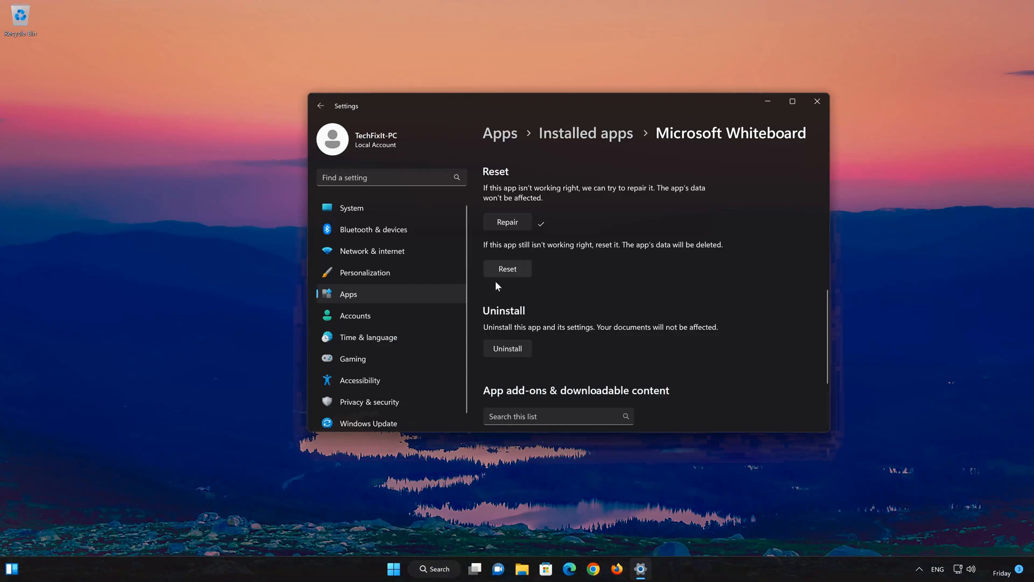
Reset Microsoft Whiteboard and confirm deleting its app data.
{"action": "left_click", "coordinate": [507, 268]}
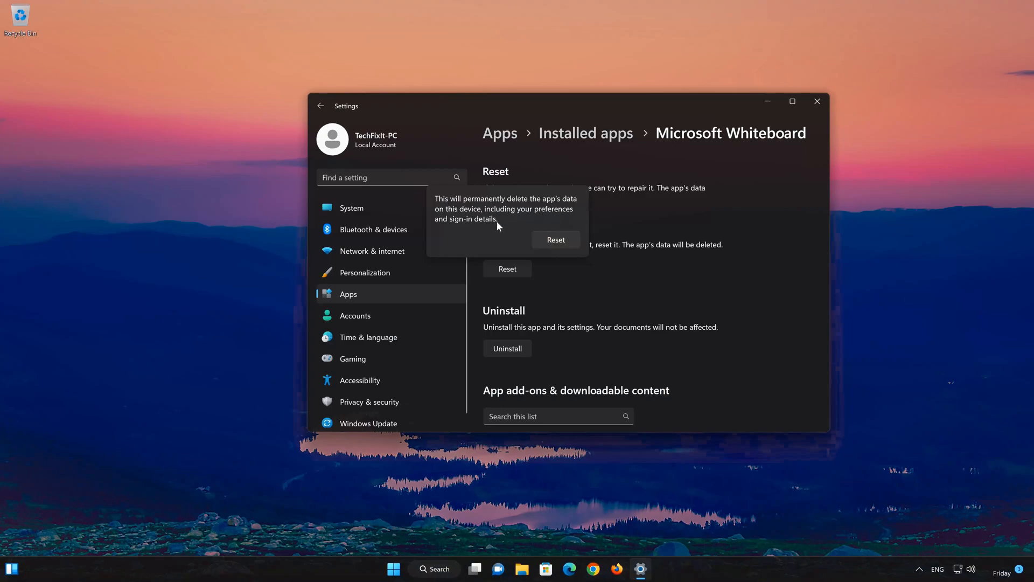
{"action": "mouse_move", "coordinate": [544, 256]}
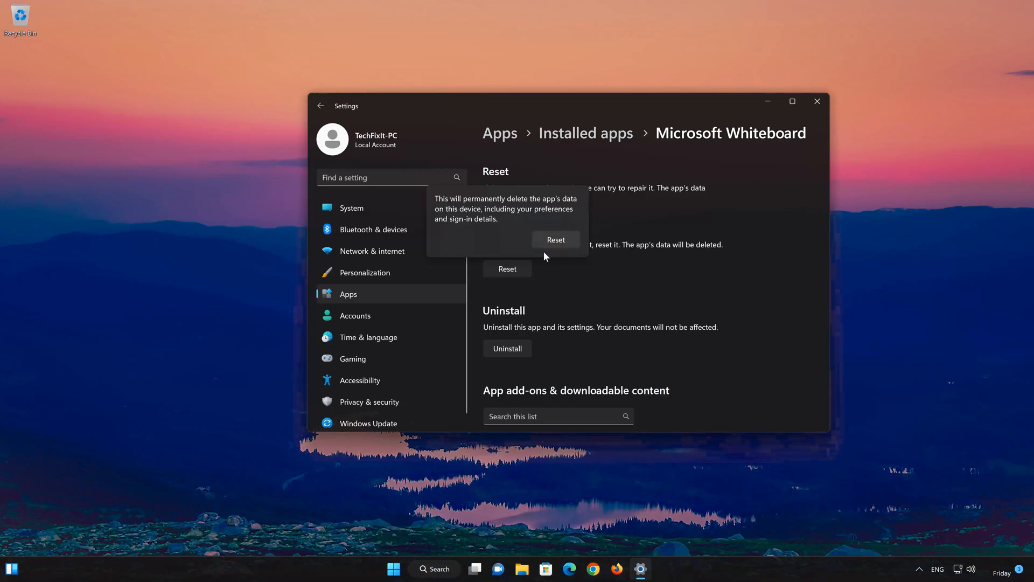
{"action": "left_click", "coordinate": [555, 239]}
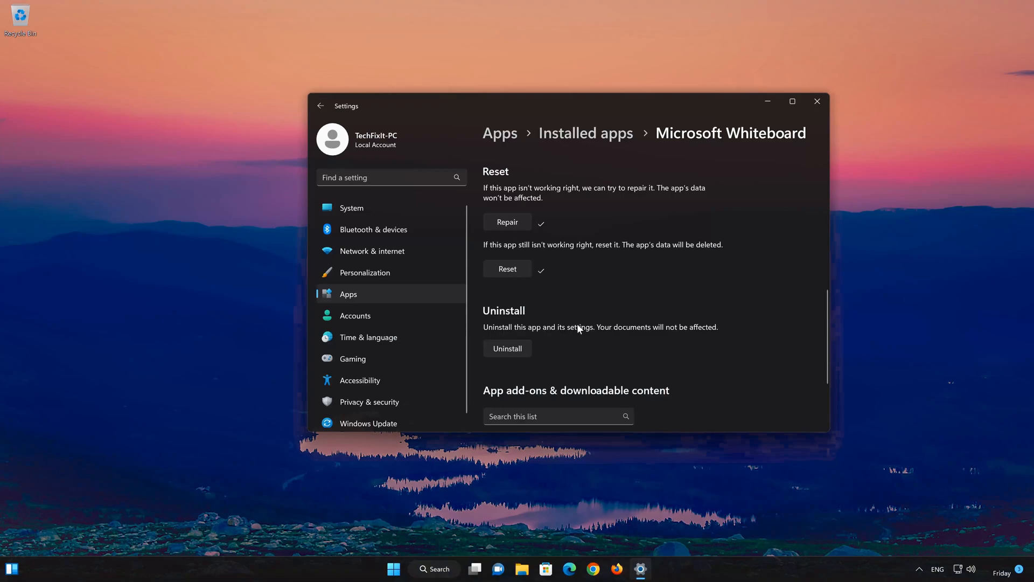
{"action": "mouse_move", "coordinate": [706, 337]}
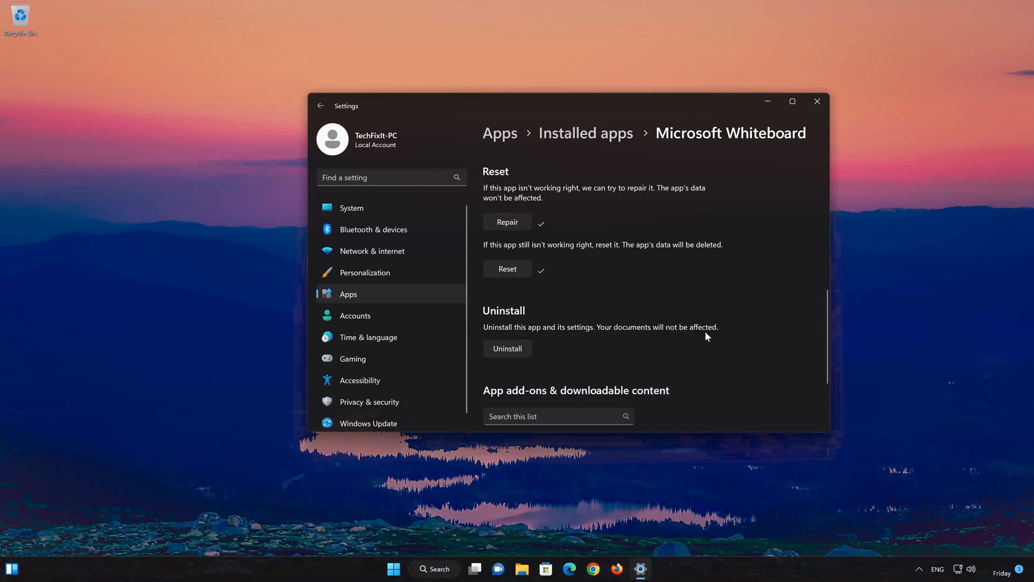
{"action": "mouse_move", "coordinate": [507, 356]}
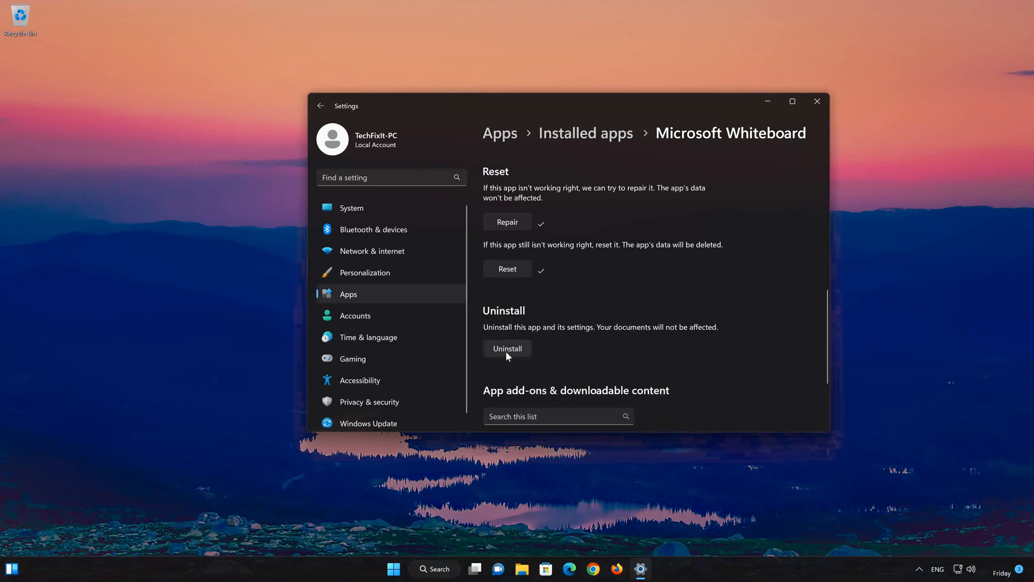
Uninstall Microsoft Whiteboard, then close the Settings window.
{"action": "left_click", "coordinate": [507, 349]}
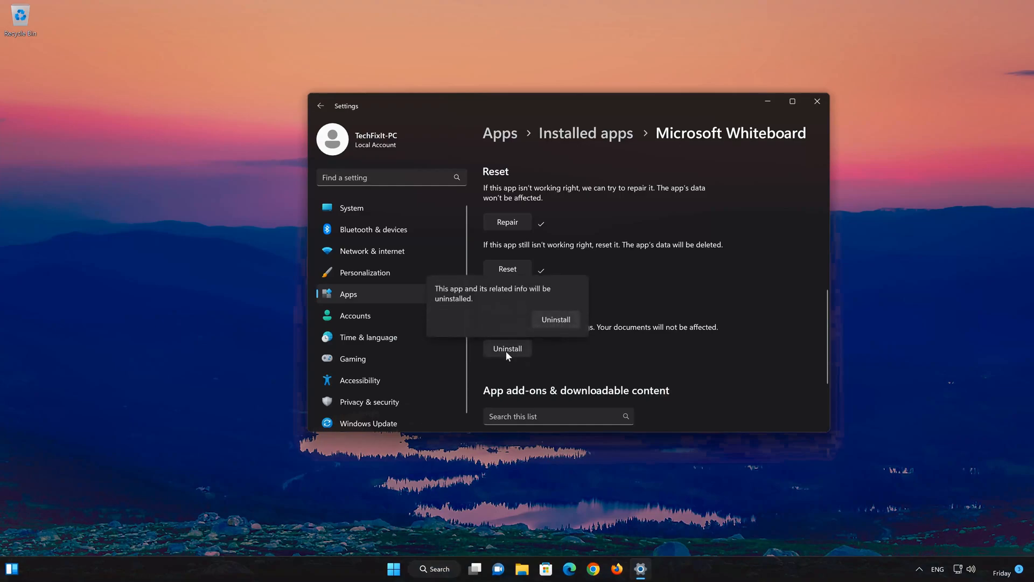
{"action": "mouse_move", "coordinate": [508, 298]}
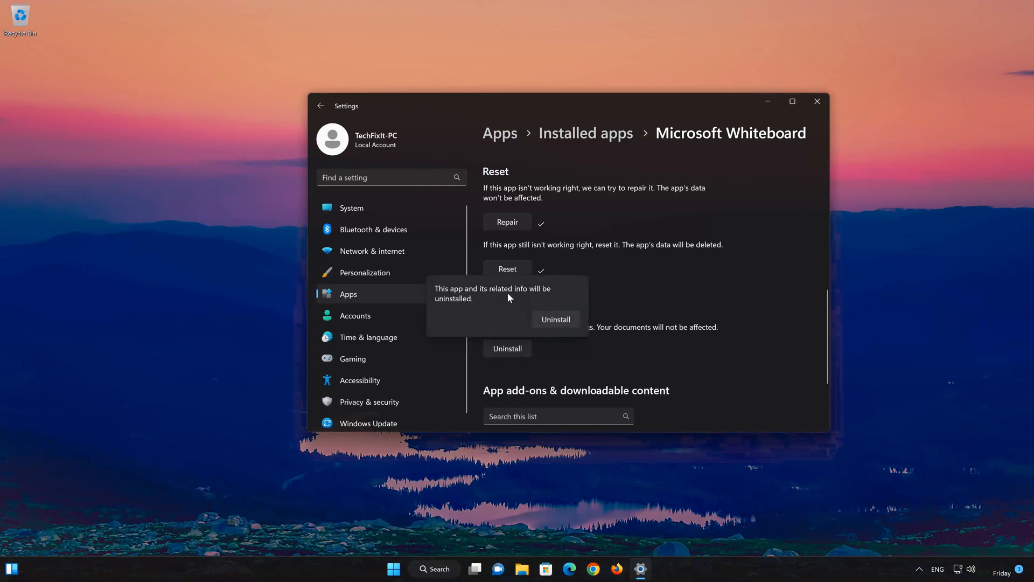
{"action": "mouse_move", "coordinate": [573, 310]}
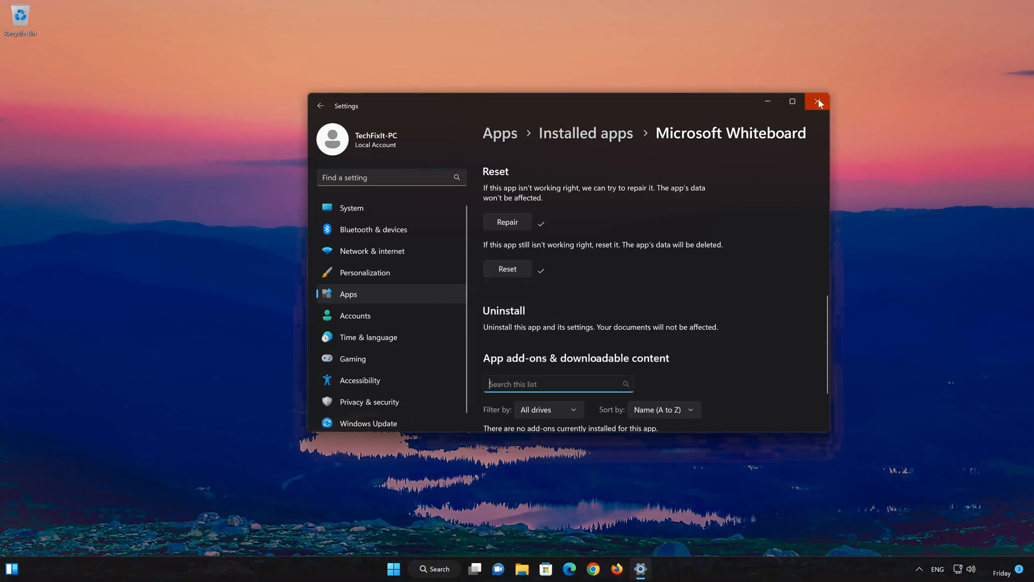
{"action": "left_click", "coordinate": [817, 102]}
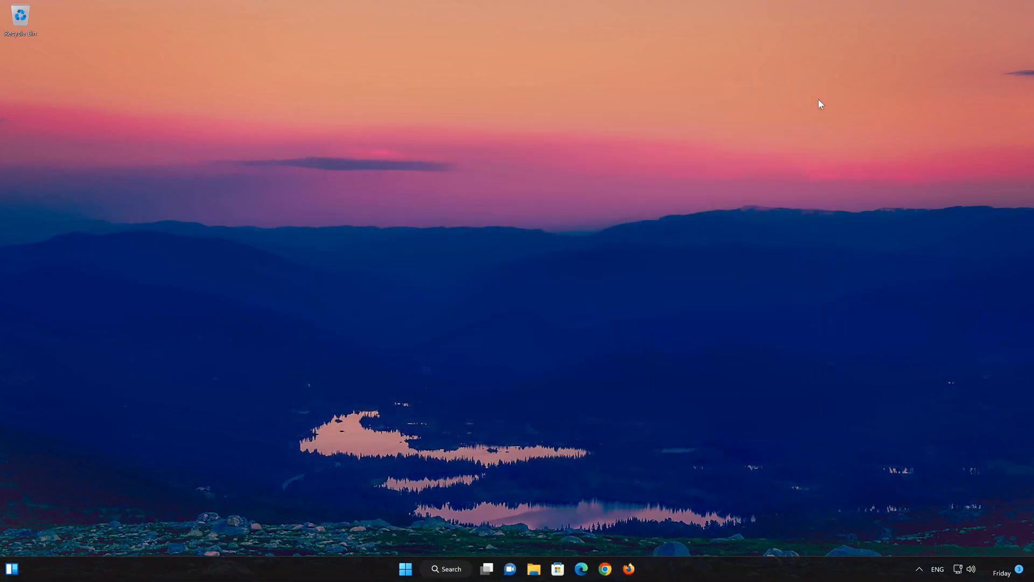
{"action": "mouse_move", "coordinate": [569, 556]}
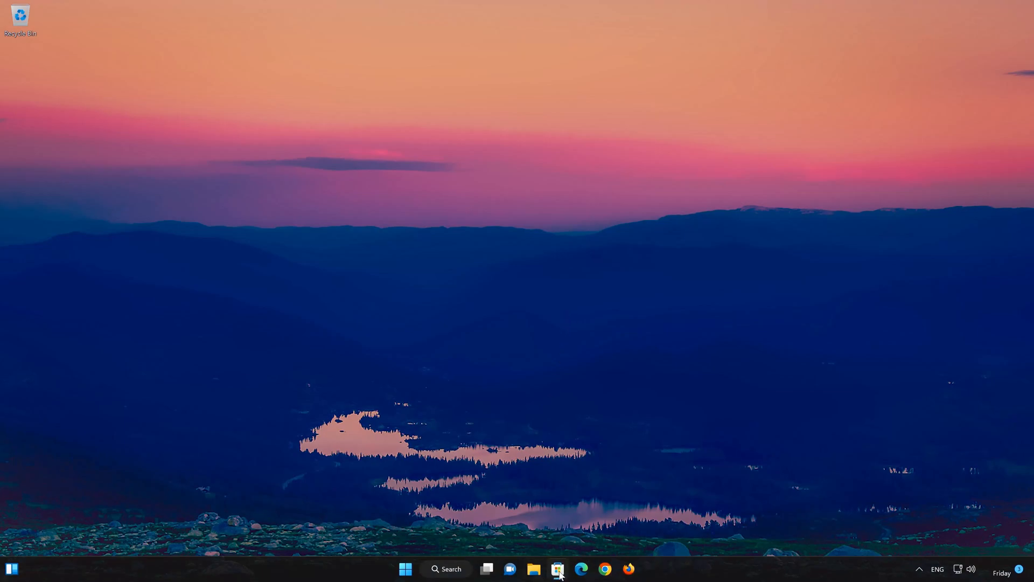
Launch Microsoft Store from its taskbar icon.
{"action": "left_click", "coordinate": [557, 568]}
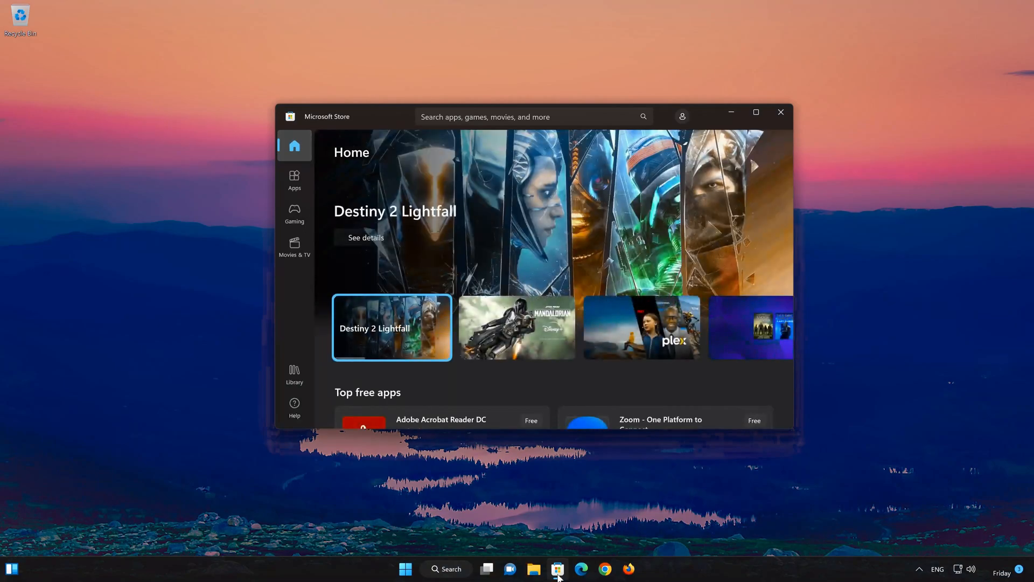
Search the Store for 'microsoft whiteboard' and open the Microsoft Whiteboard app suggestion.
{"action": "left_click", "coordinate": [531, 117]}
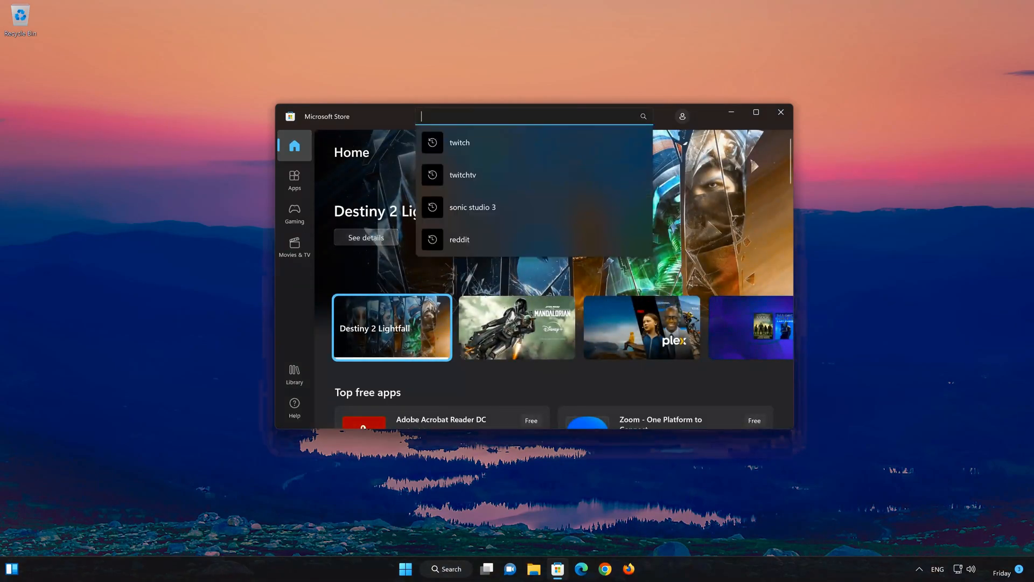
{"action": "type", "text": "microsoft white"}
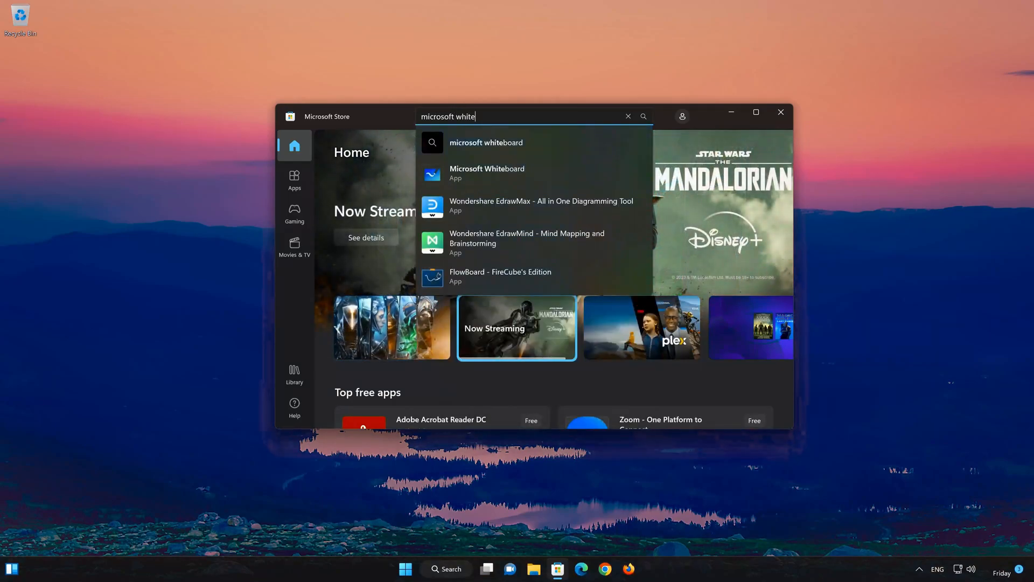
{"action": "type", "text": "board"}
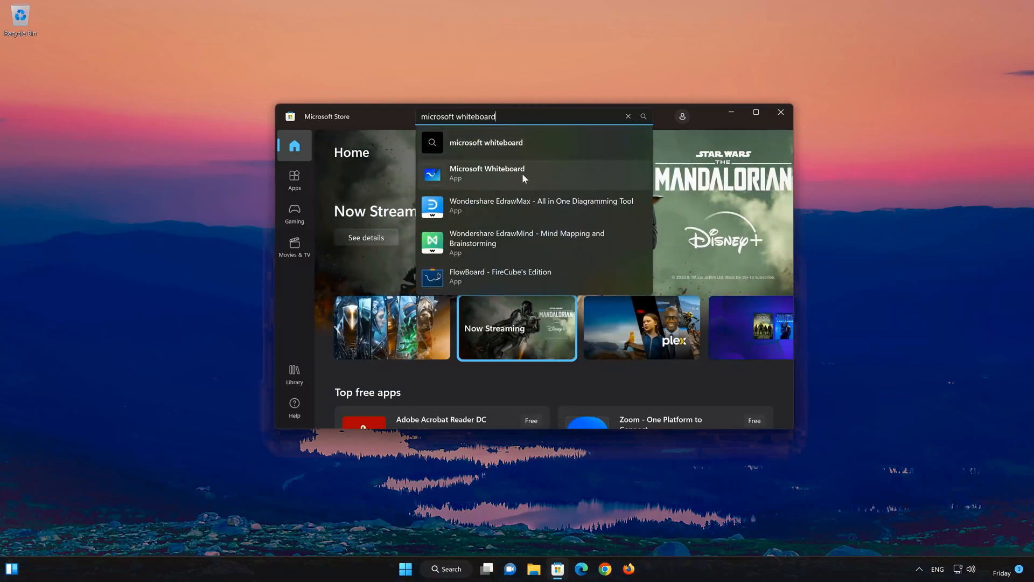
{"action": "left_click", "coordinate": [487, 173]}
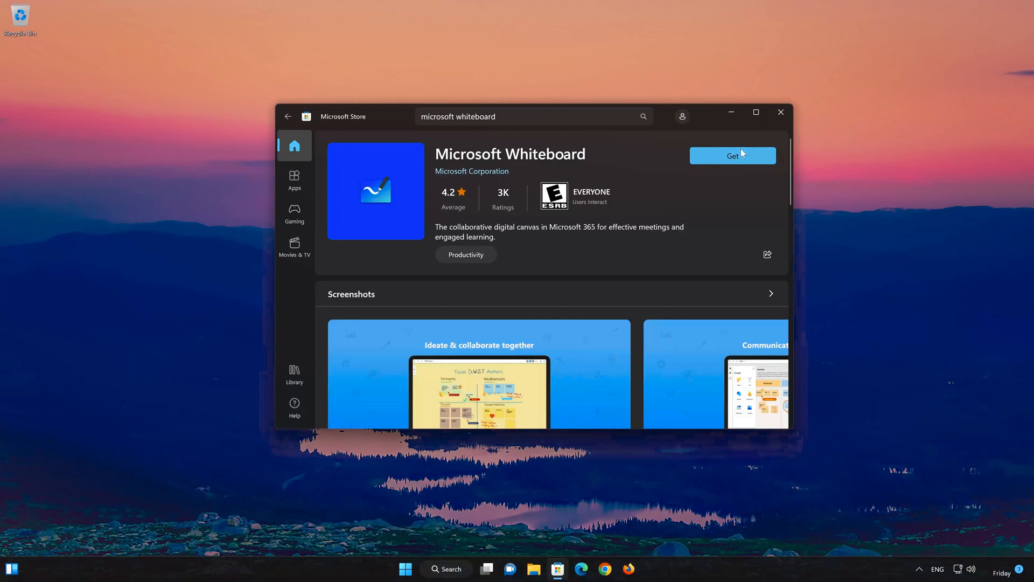
Get Microsoft Whiteboard, wait for the download, then open the app.
{"action": "left_click", "coordinate": [732, 155]}
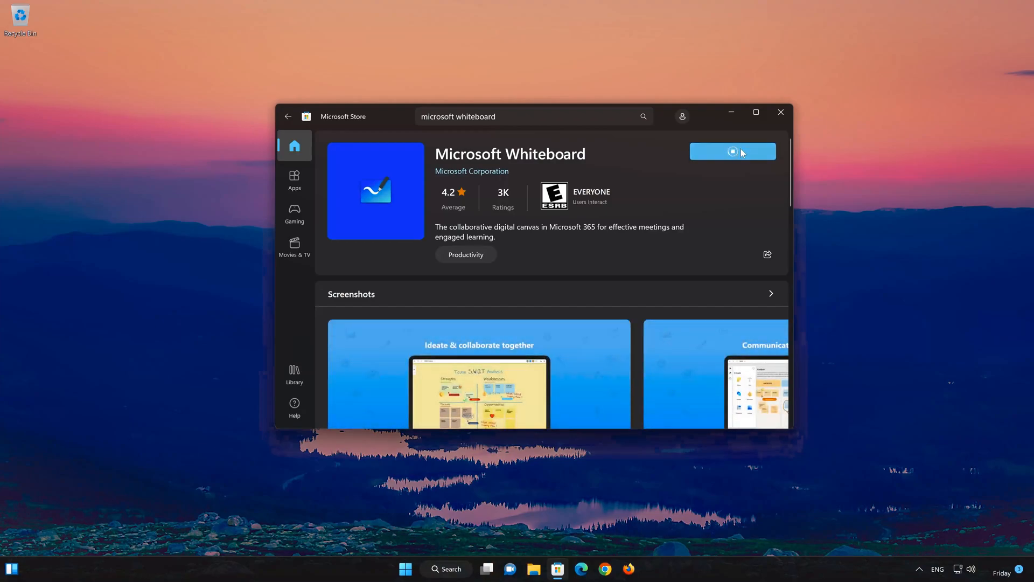
{"action": "left_click", "coordinate": [732, 151]}
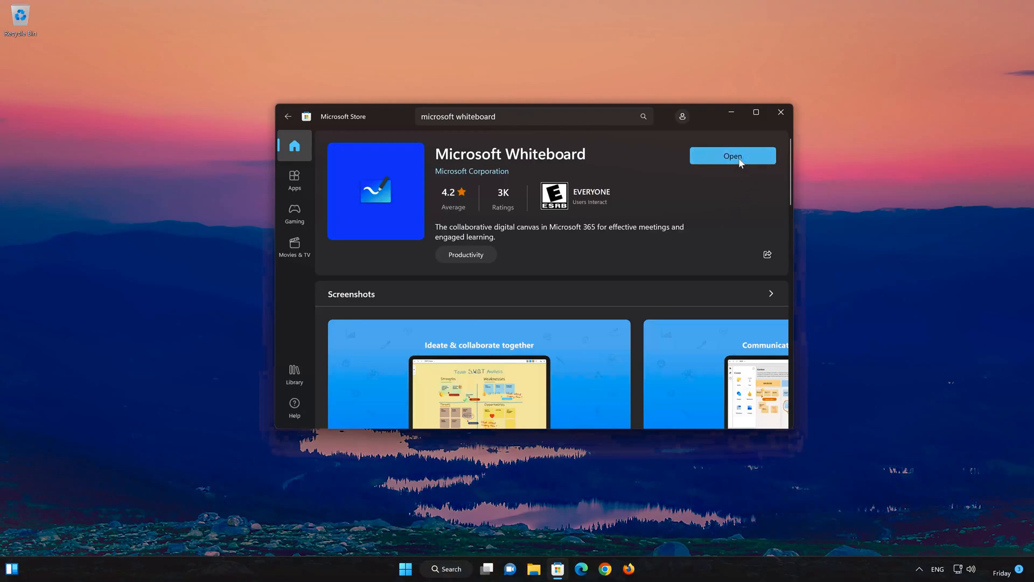
{"action": "left_click", "coordinate": [731, 156]}
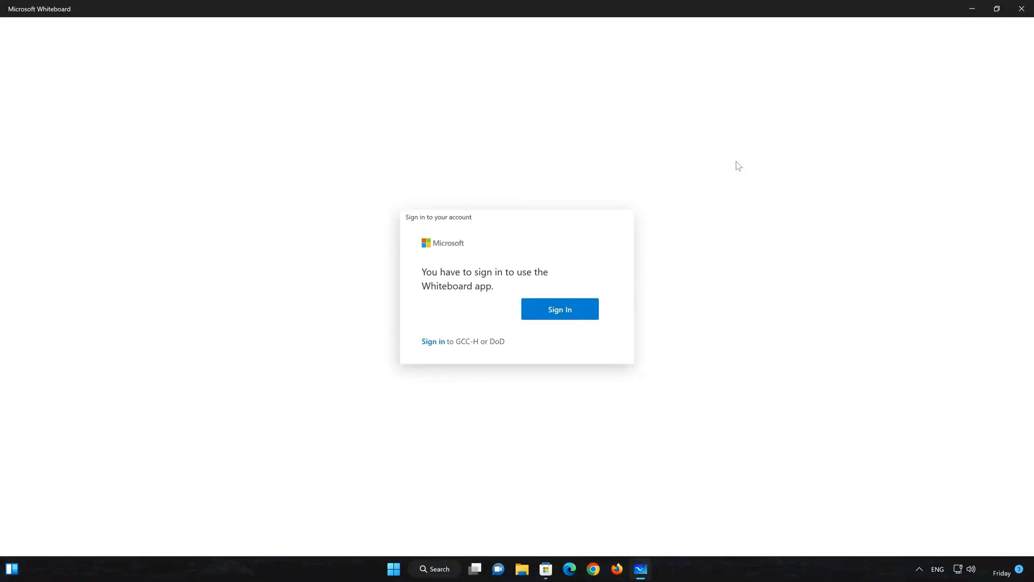
{"action": "mouse_move", "coordinate": [593, 306]}
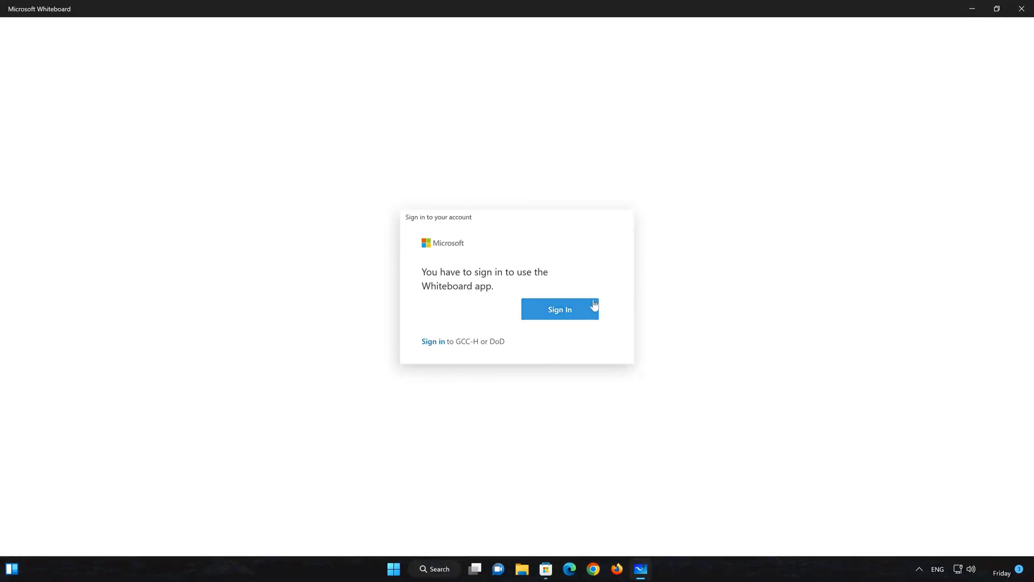
Click Sign In on the welcome prompt and pick Microsoft account.
{"action": "left_click", "coordinate": [560, 308]}
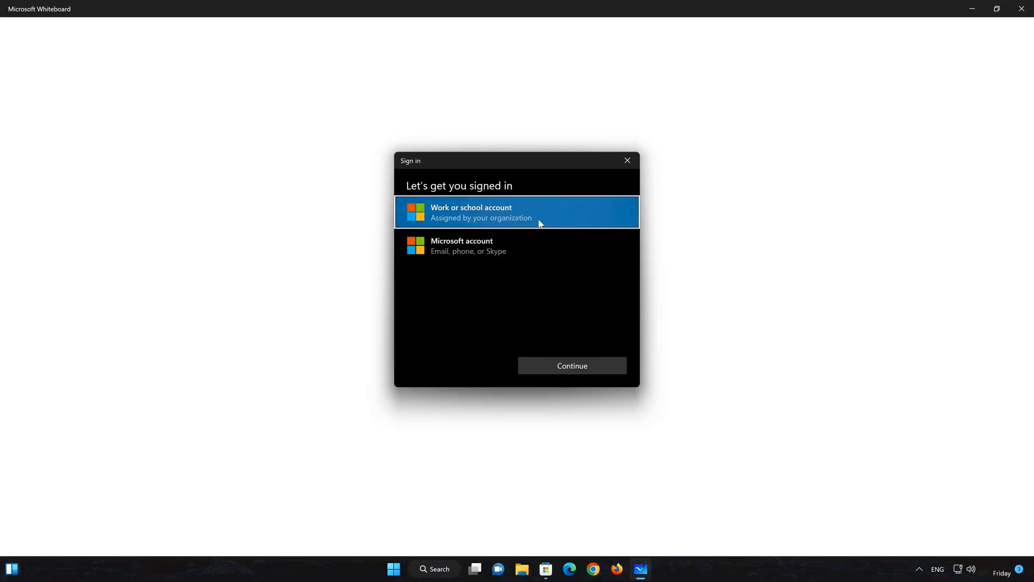
{"action": "left_click", "coordinate": [514, 246]}
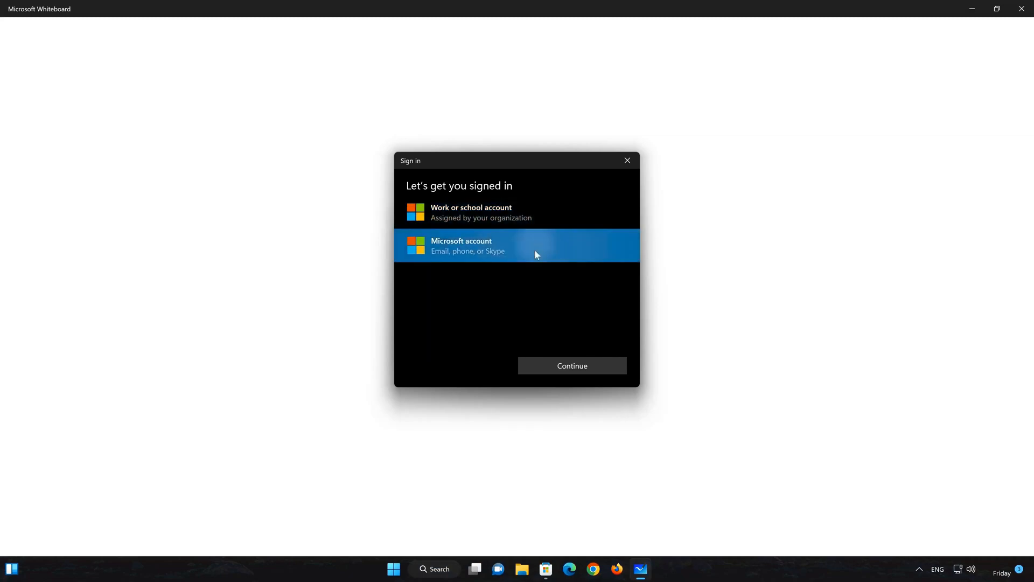